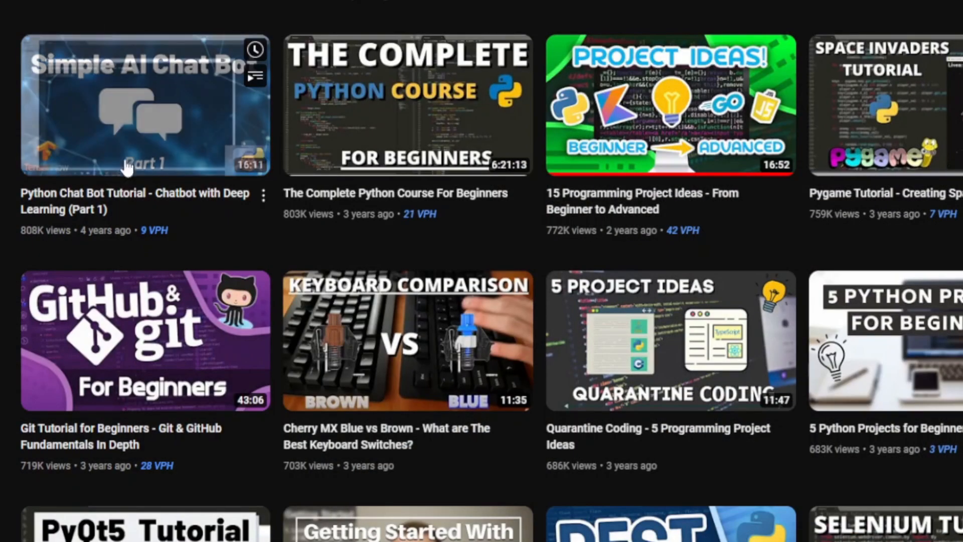
mouse_move(134, 150)
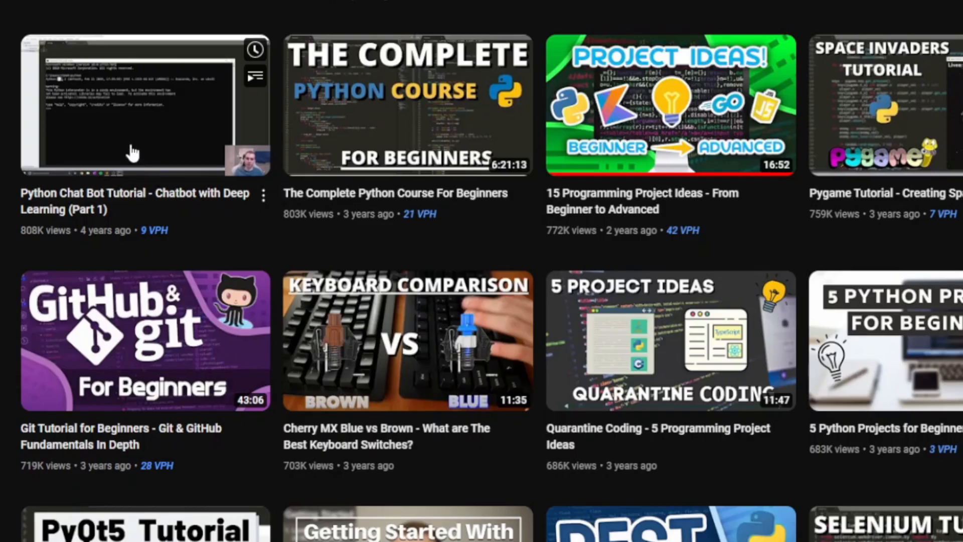